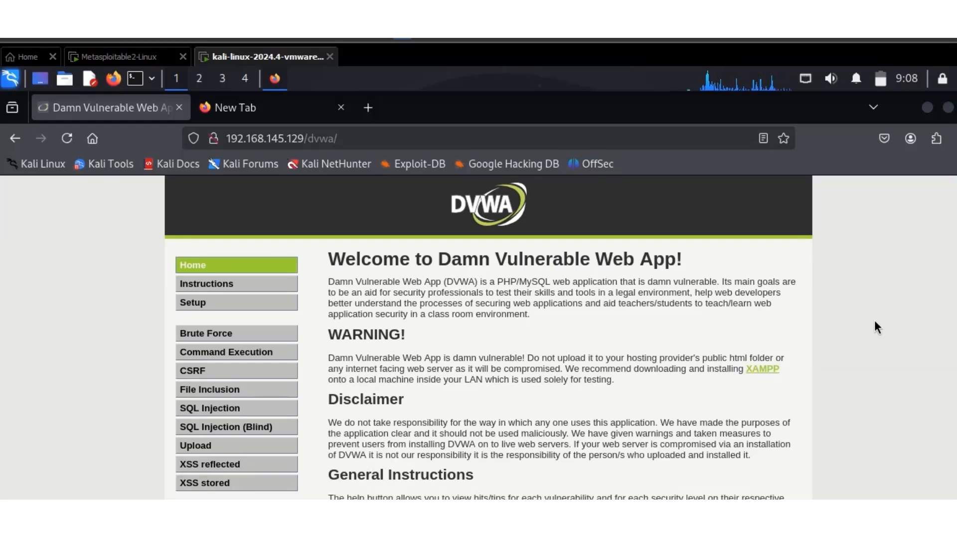
{"action": "mouse_move", "coordinate": [863, 335]}
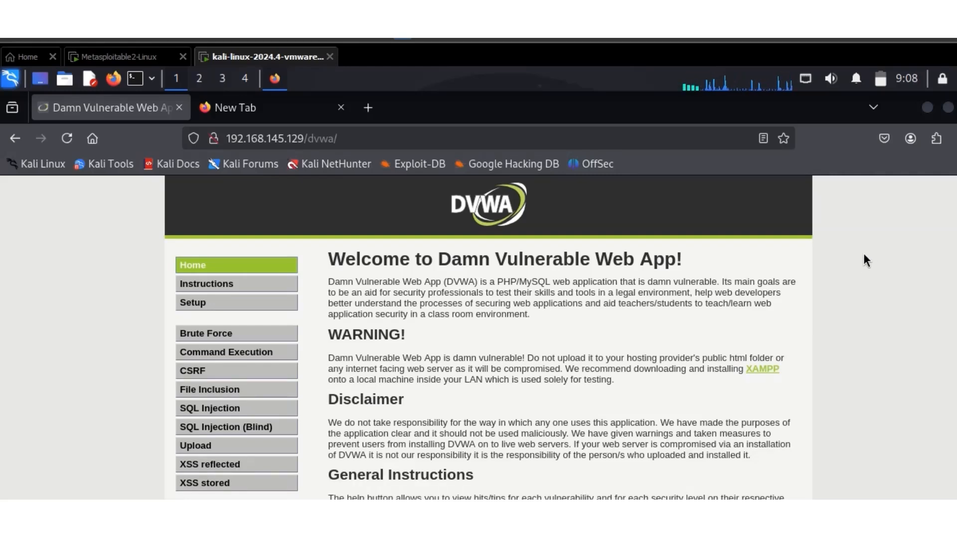
{"action": "mouse_move", "coordinate": [877, 252]}
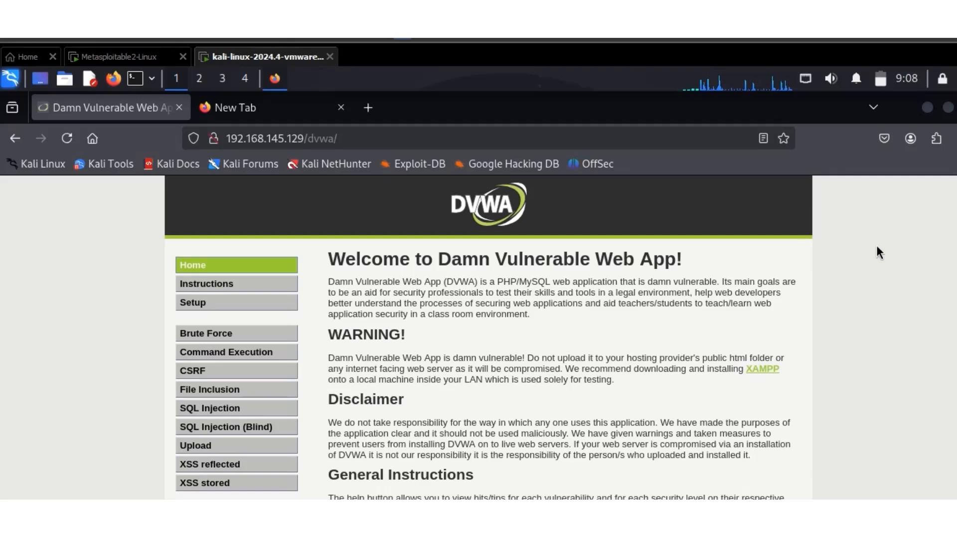
Enter the web.archive.org CDX search URL template for *.example.com/* in the new tab's address bar.
{"action": "left_click", "coordinate": [262, 108]}
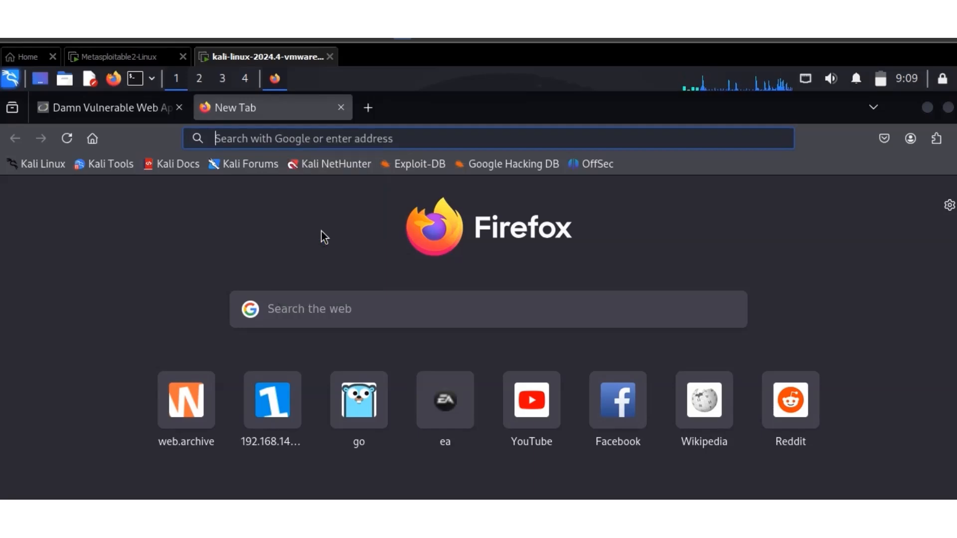
{"action": "type", "text": "https://web.archive.org/cdx/search/cdx?url=*.example.com/*&collapse=urlkey&output=text&f1=original"}
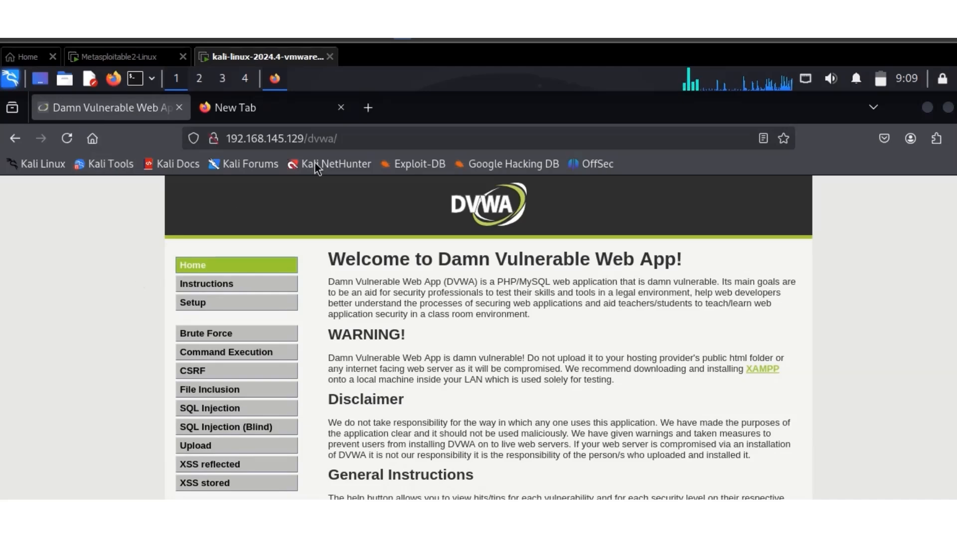
Copy the DVWA page address from its address bar via the context menu.
{"action": "left_click", "coordinate": [281, 137]}
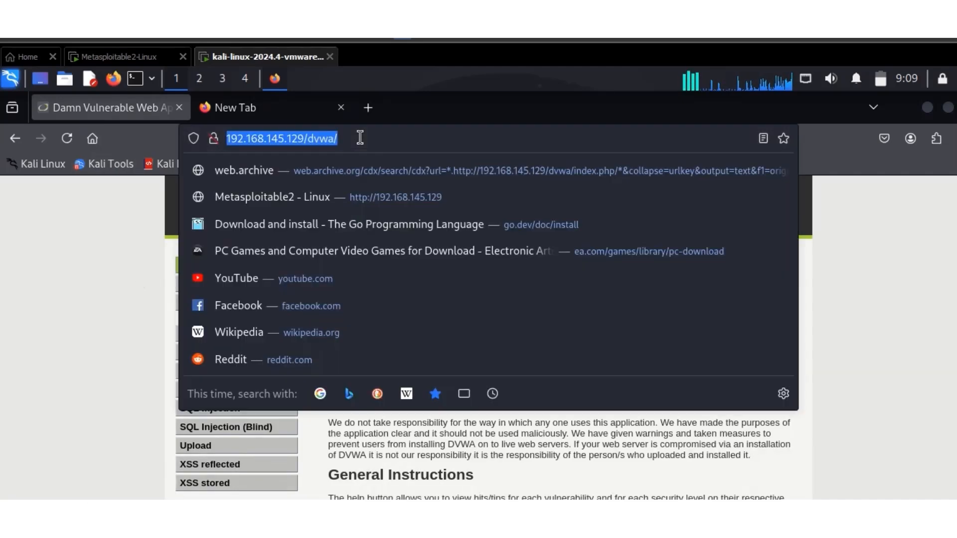
{"action": "right_click", "coordinate": [281, 137]}
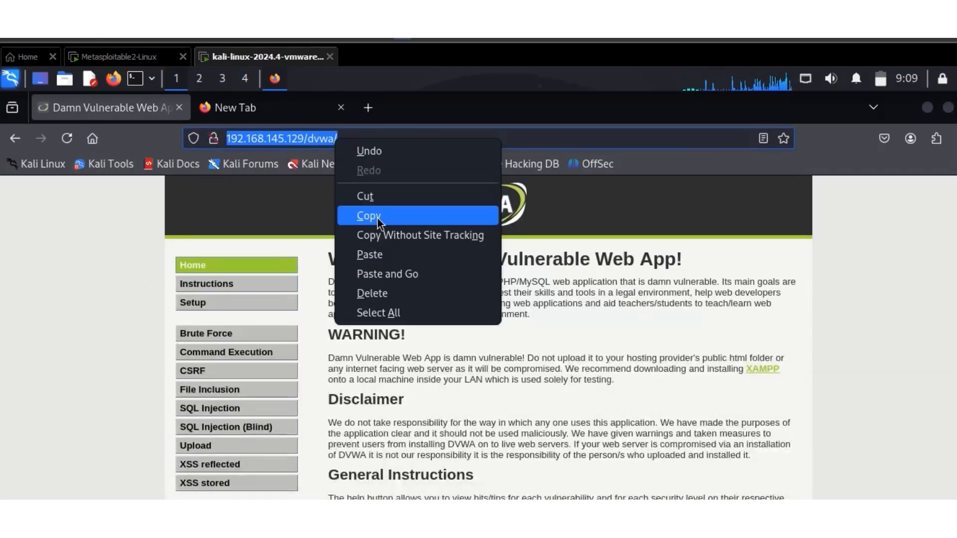
{"action": "left_click", "coordinate": [369, 216]}
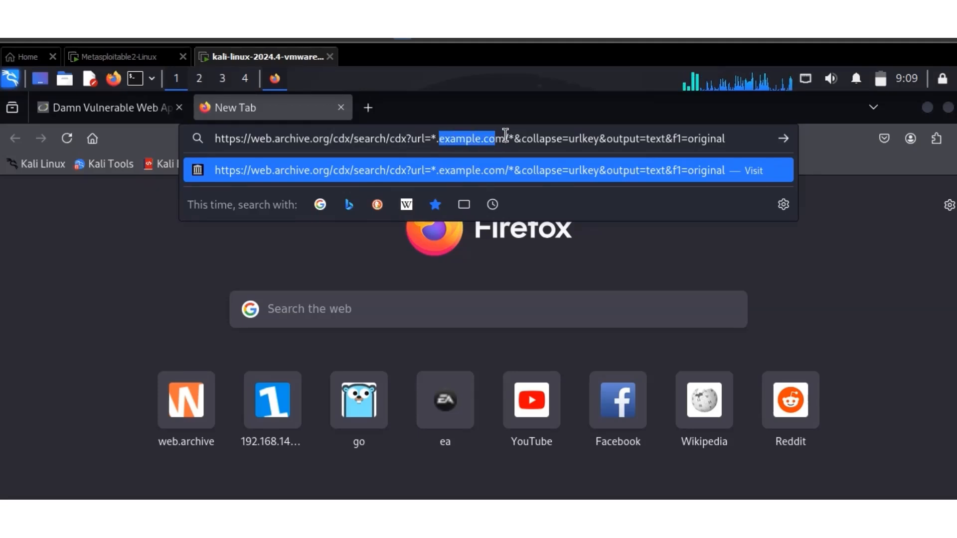
Paste the DVWA address over example.com in the CDX URL and load it.
{"action": "right_click", "coordinate": [505, 138]}
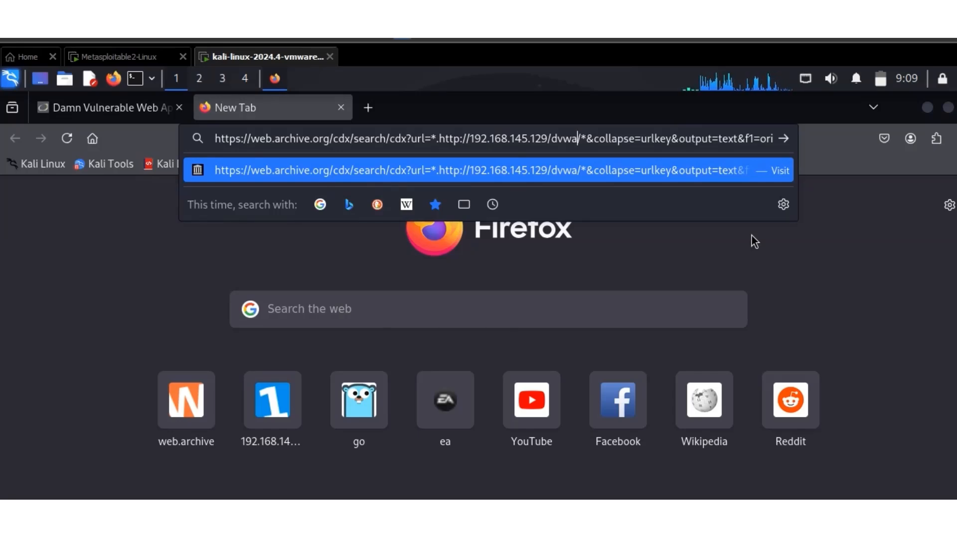
{"action": "key", "text": "Return"}
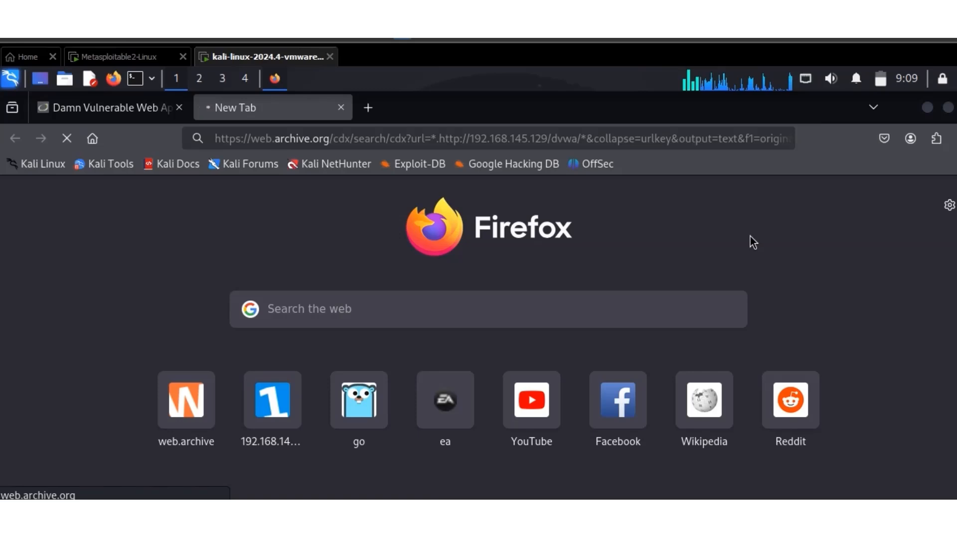
{"action": "mouse_move", "coordinate": [761, 234]}
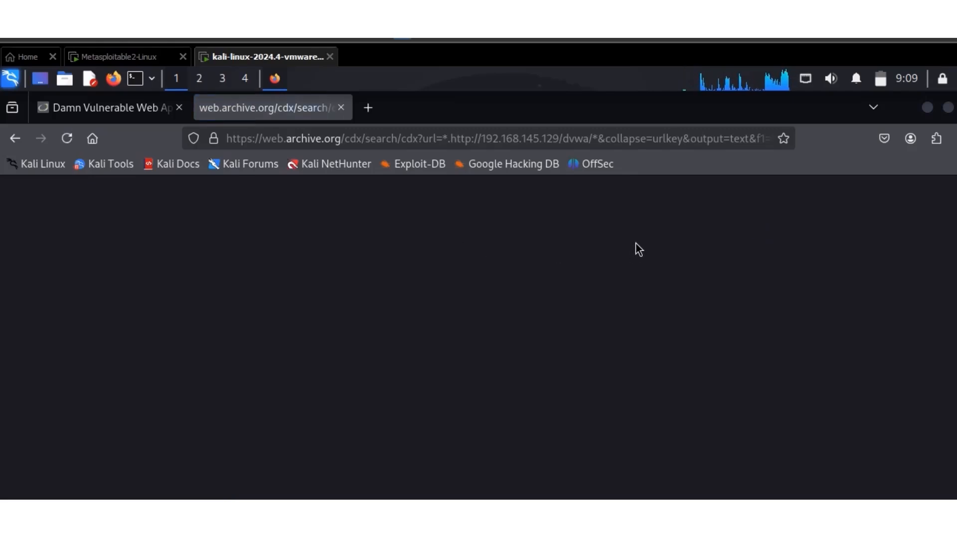
{"action": "mouse_move", "coordinate": [611, 315]}
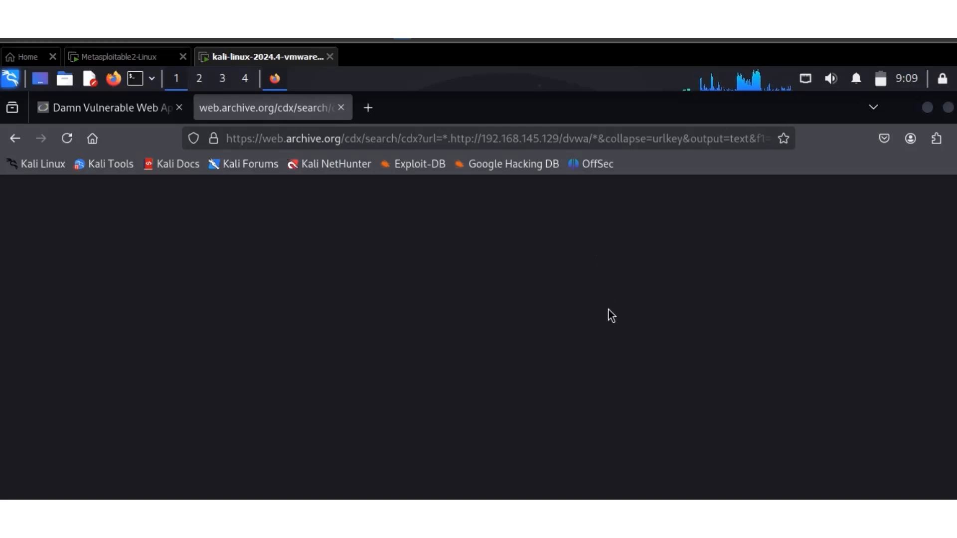
Bring up Find in page (Ctrl+F) on the CDX results for the DVWA address.
{"action": "key", "text": "ctrl+f"}
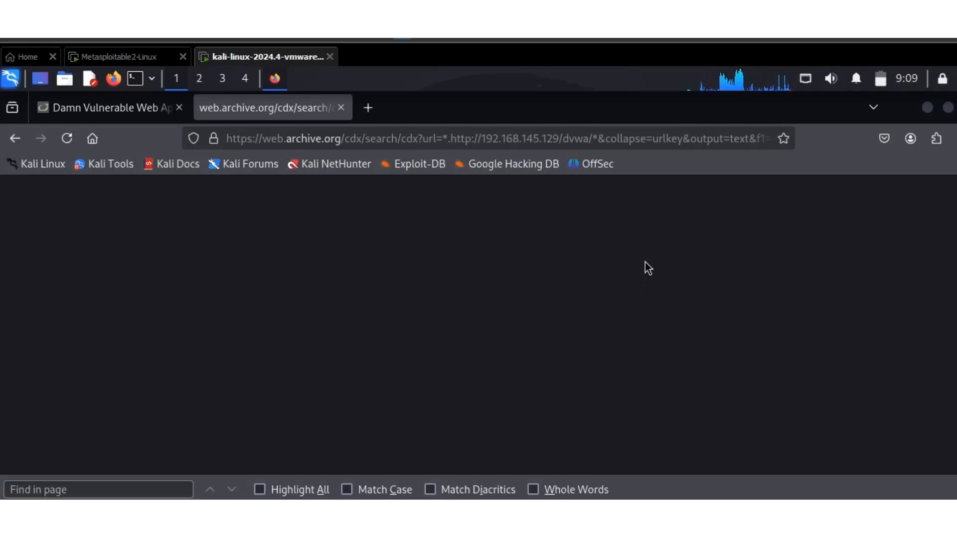
{"action": "mouse_move", "coordinate": [643, 254]}
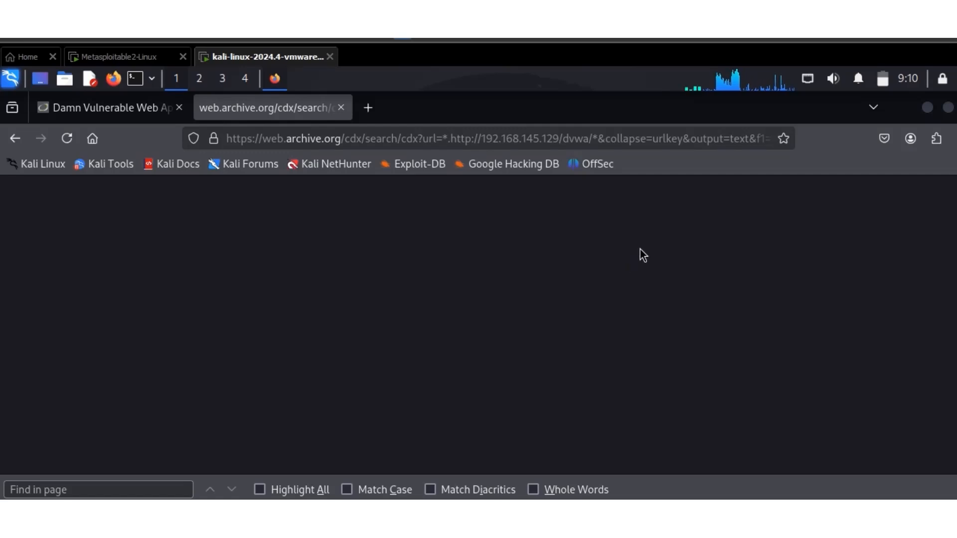
{"action": "mouse_move", "coordinate": [651, 235]}
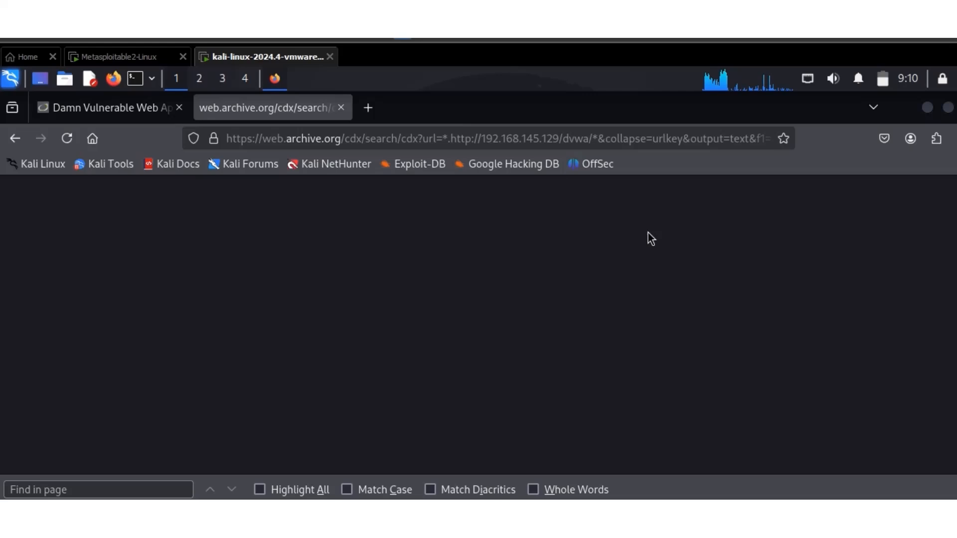
{"action": "mouse_move", "coordinate": [649, 248]}
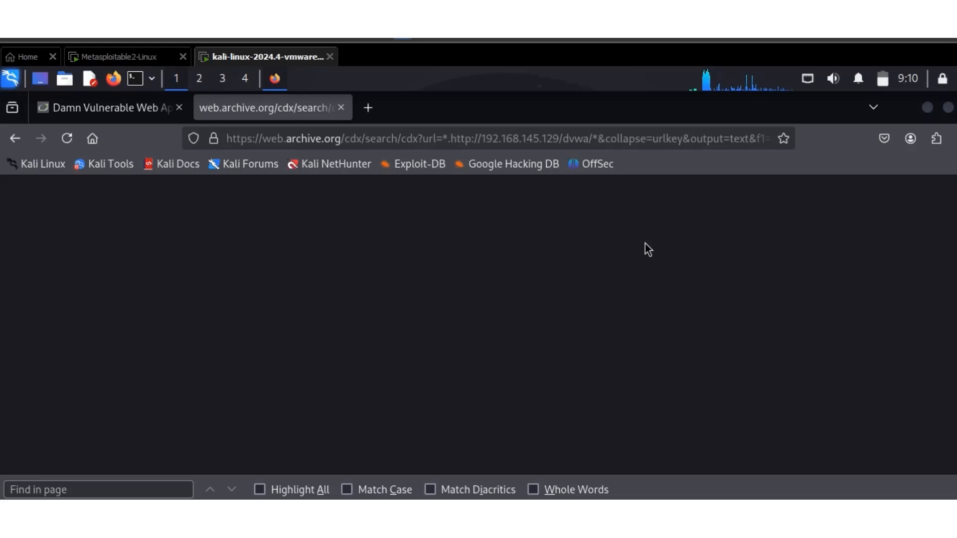
{"action": "mouse_move", "coordinate": [592, 279]}
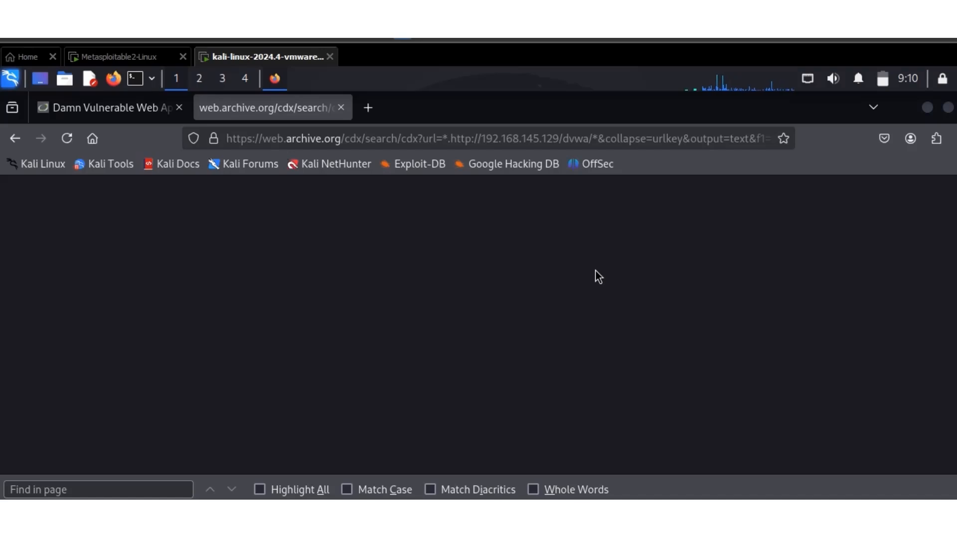
{"action": "mouse_move", "coordinate": [582, 283]}
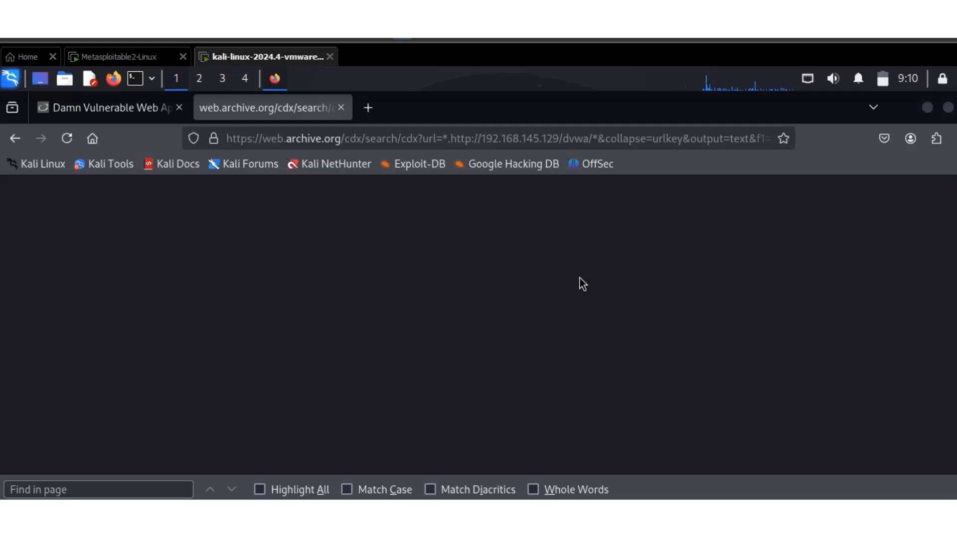
{"action": "mouse_move", "coordinate": [305, 45]}
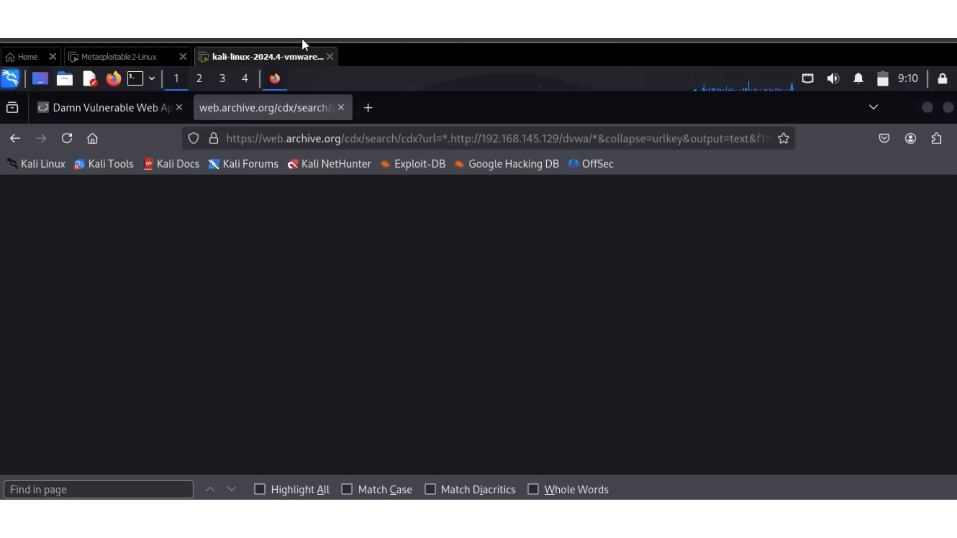